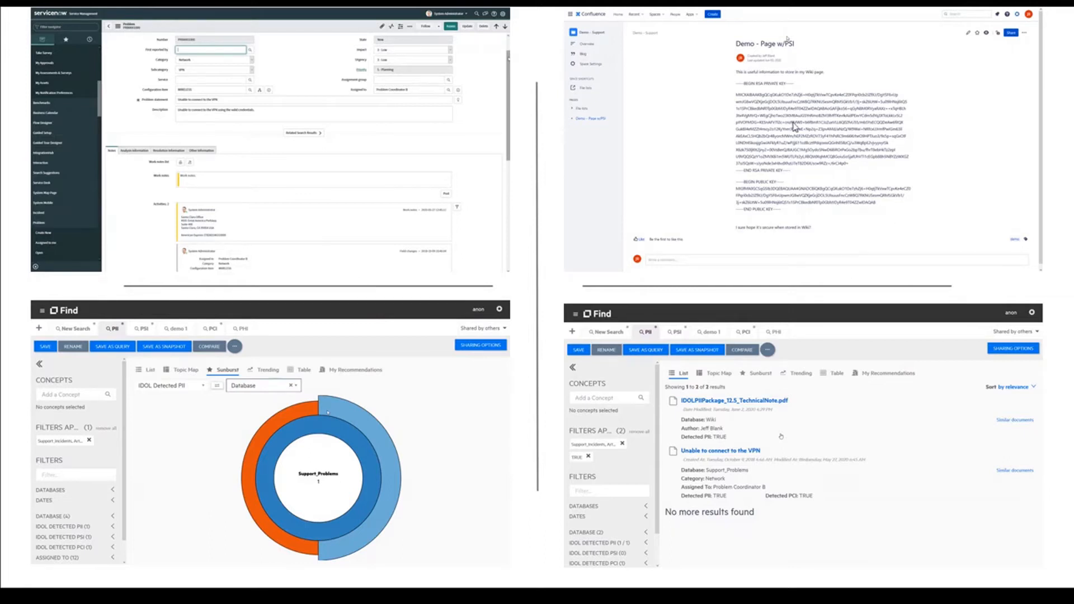
mouse_move(138, 489)
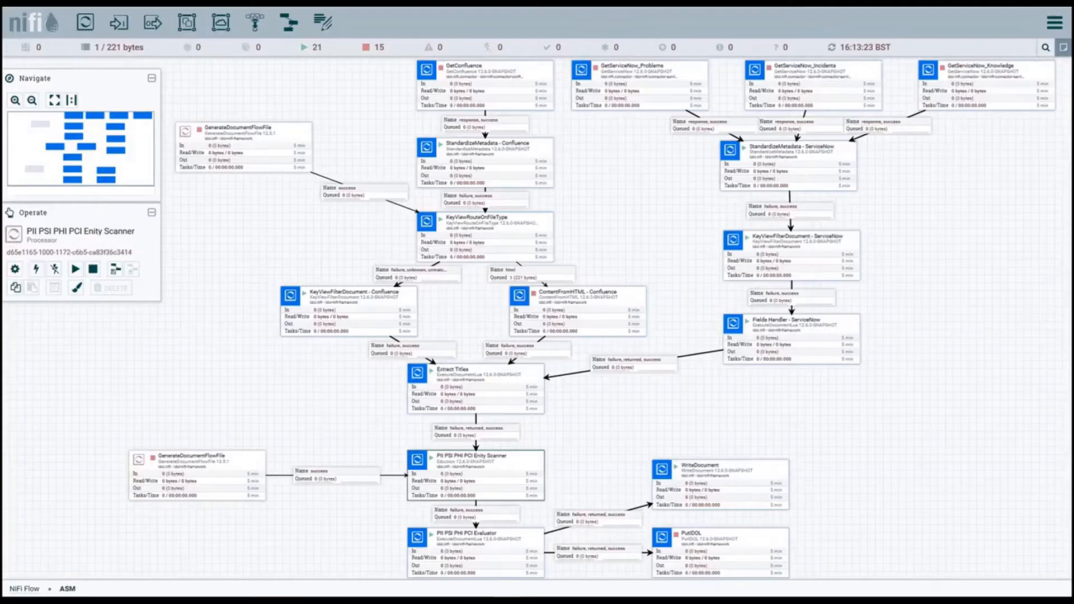
mouse_move(543, 77)
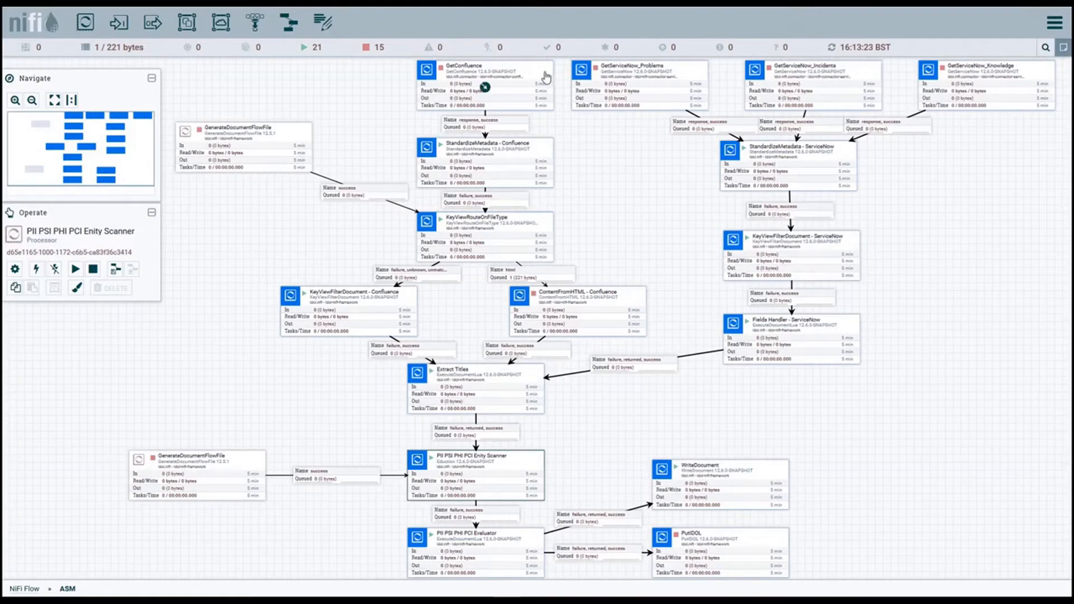
click(484, 82)
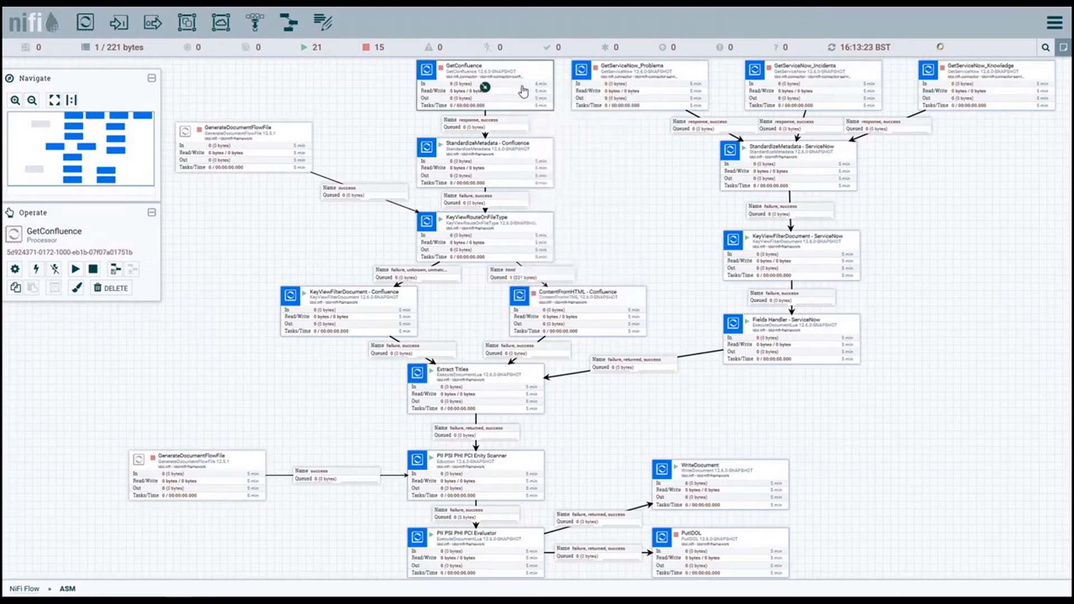
double_click(484, 80)
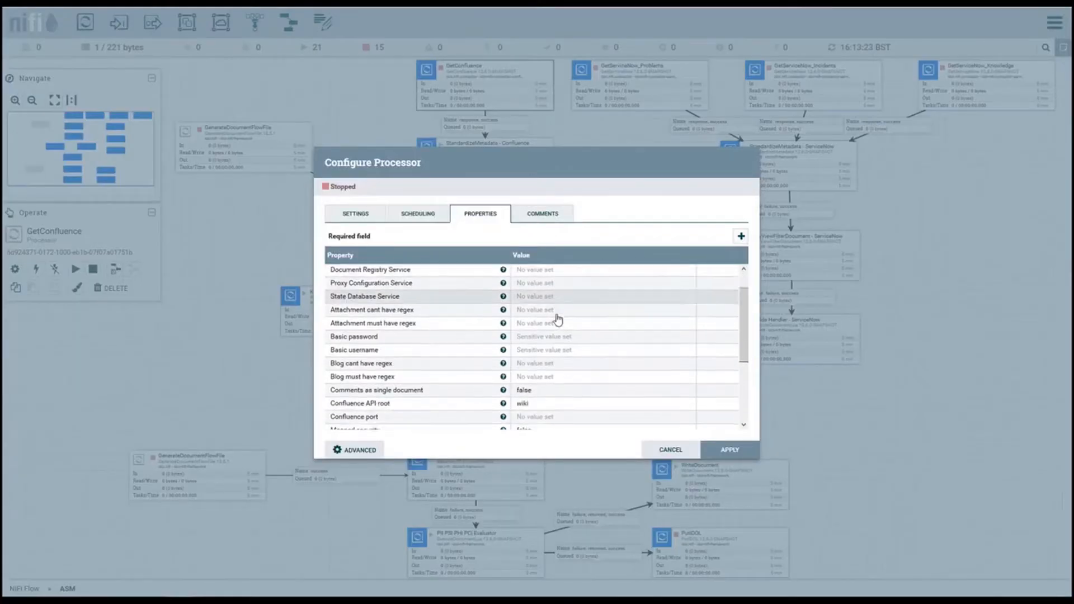
scroll(down, 3)
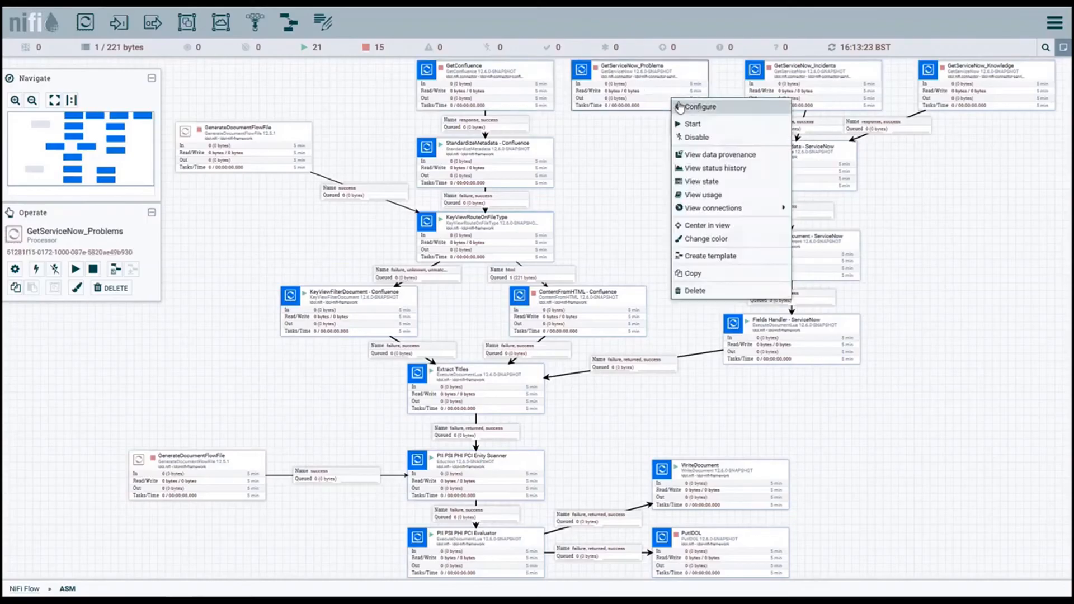
click(699, 106)
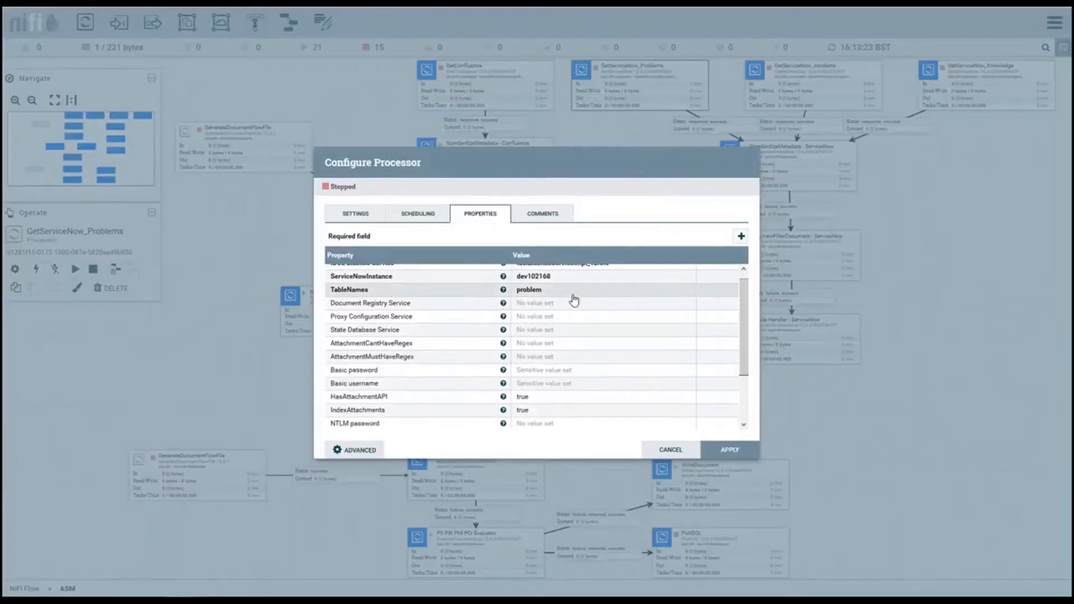
scroll(down, 3)
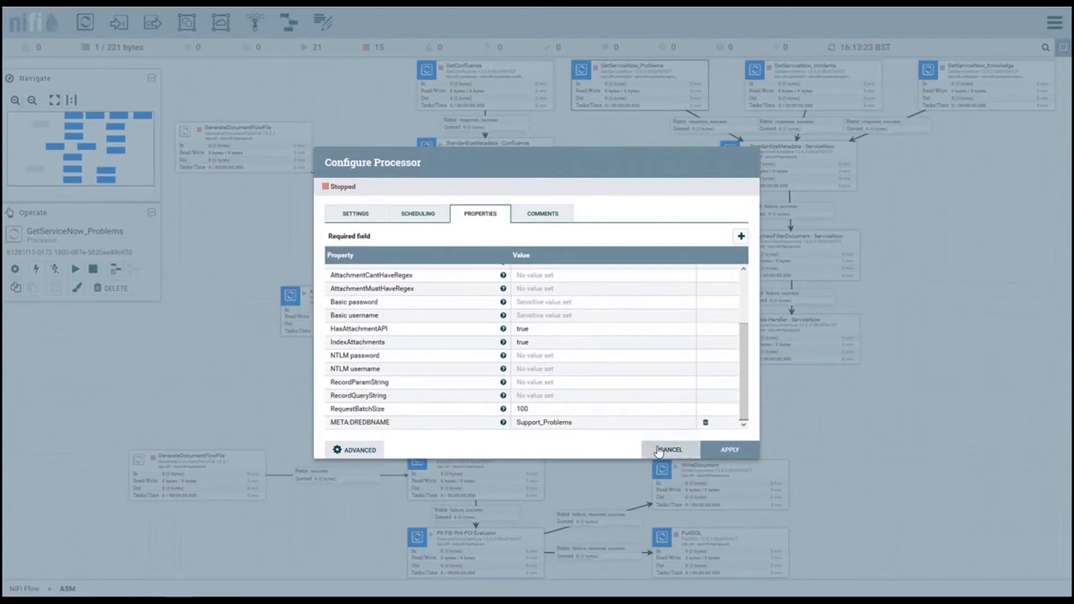
click(668, 450)
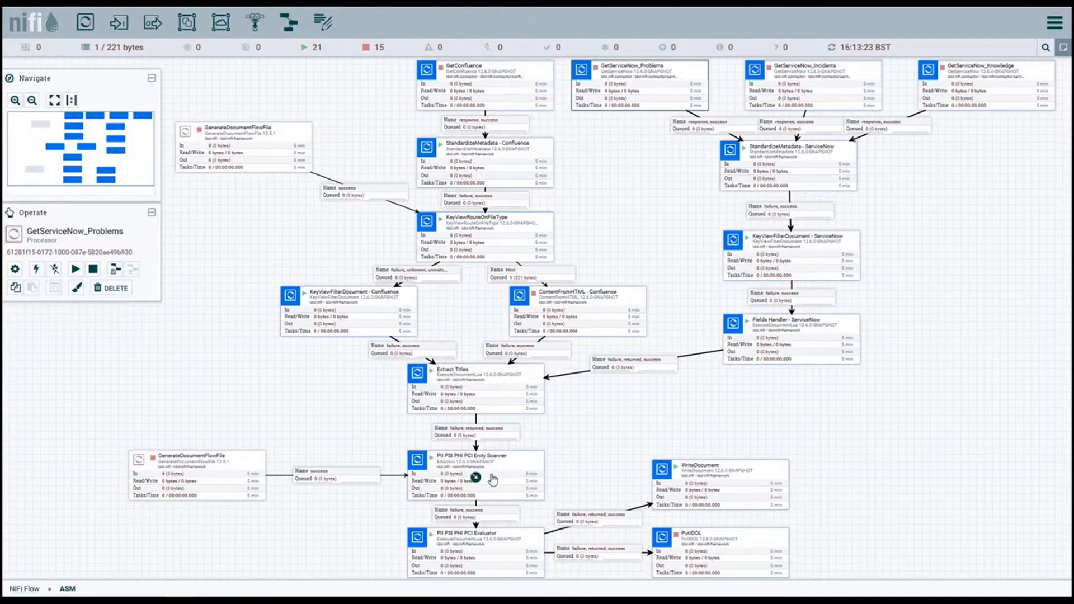
double_click(474, 477)
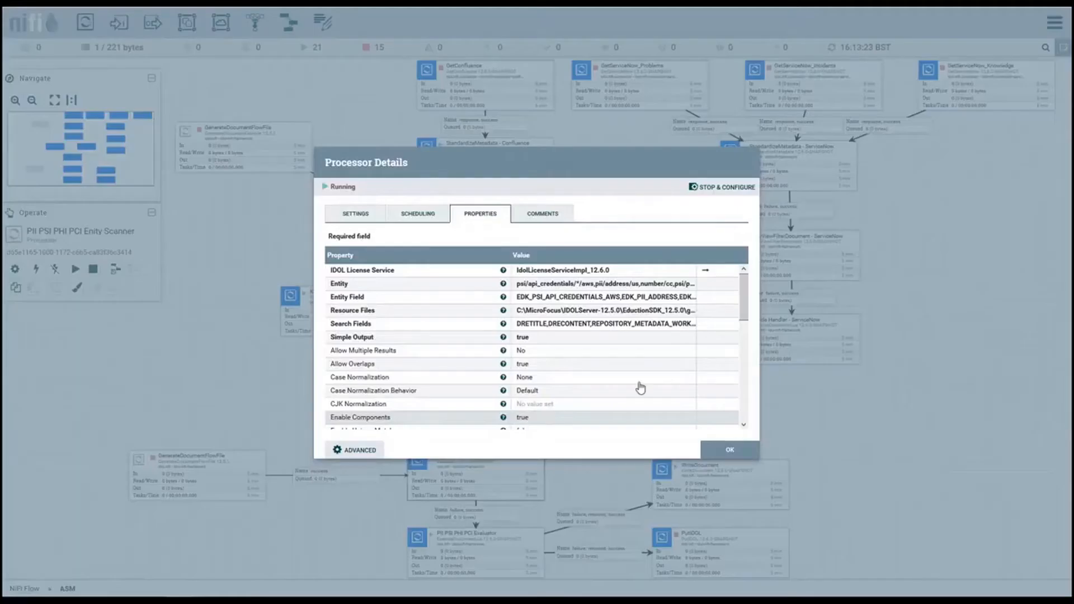
mouse_move(582, 314)
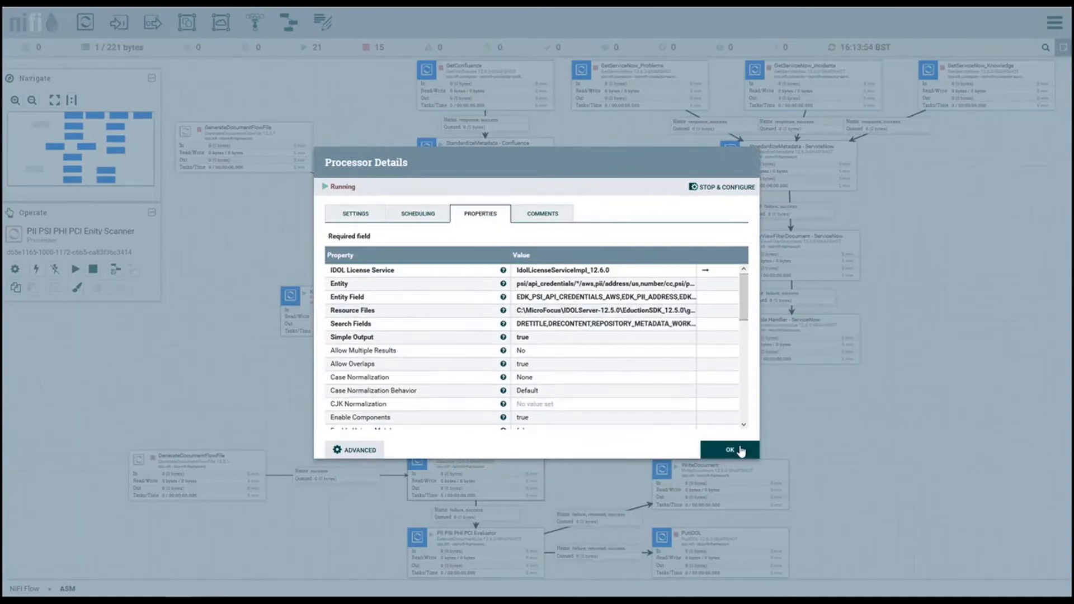
click(729, 450)
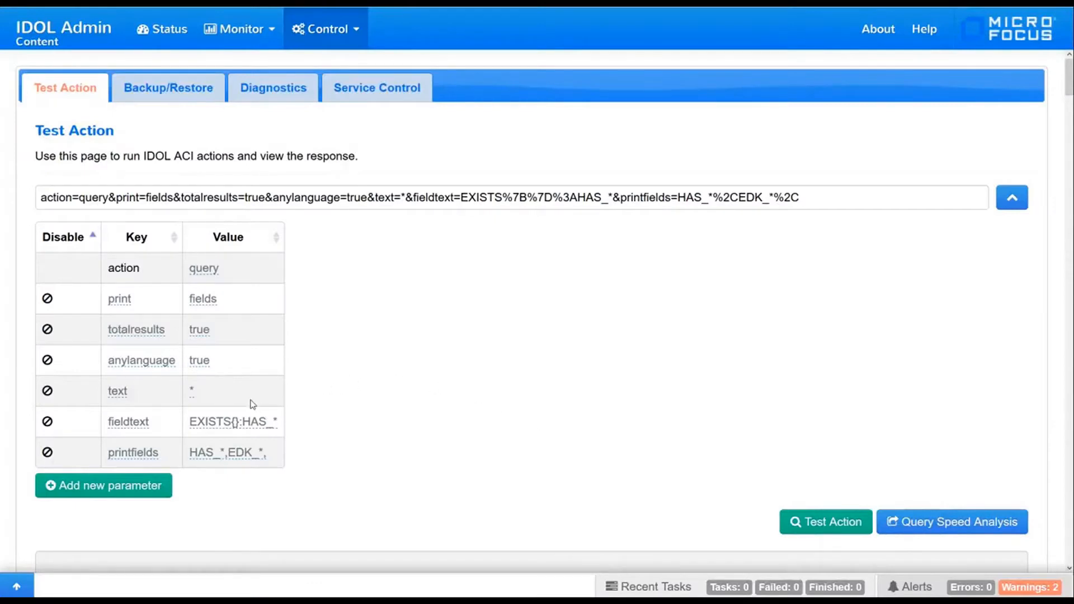
mouse_move(778, 377)
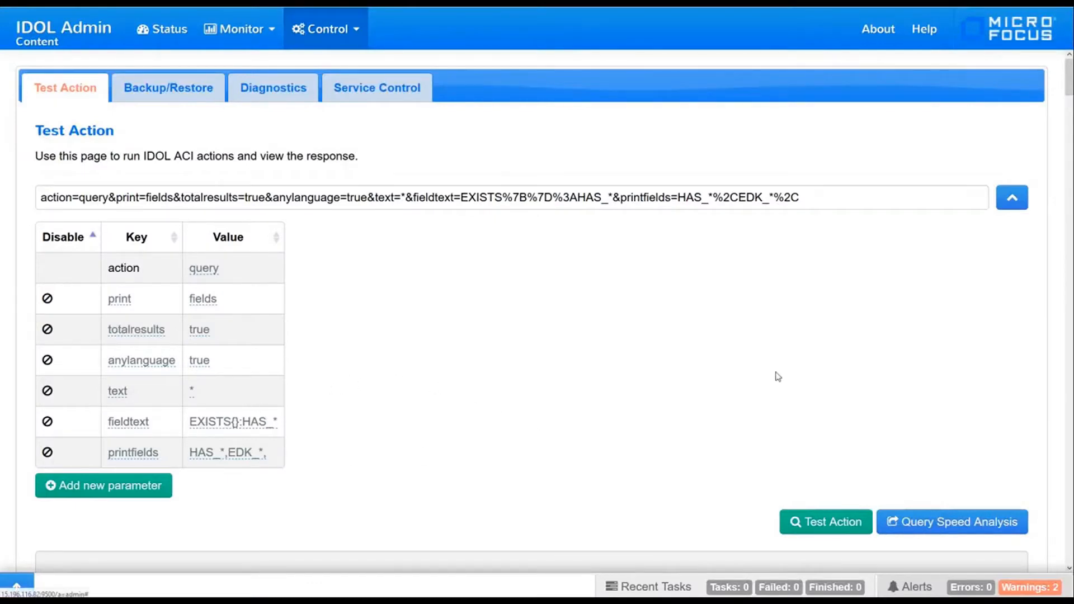
Run the EXISTS{}:HAS_* query and review extracted credit card, address and RSA key fields with offsets and scores
click(824, 522)
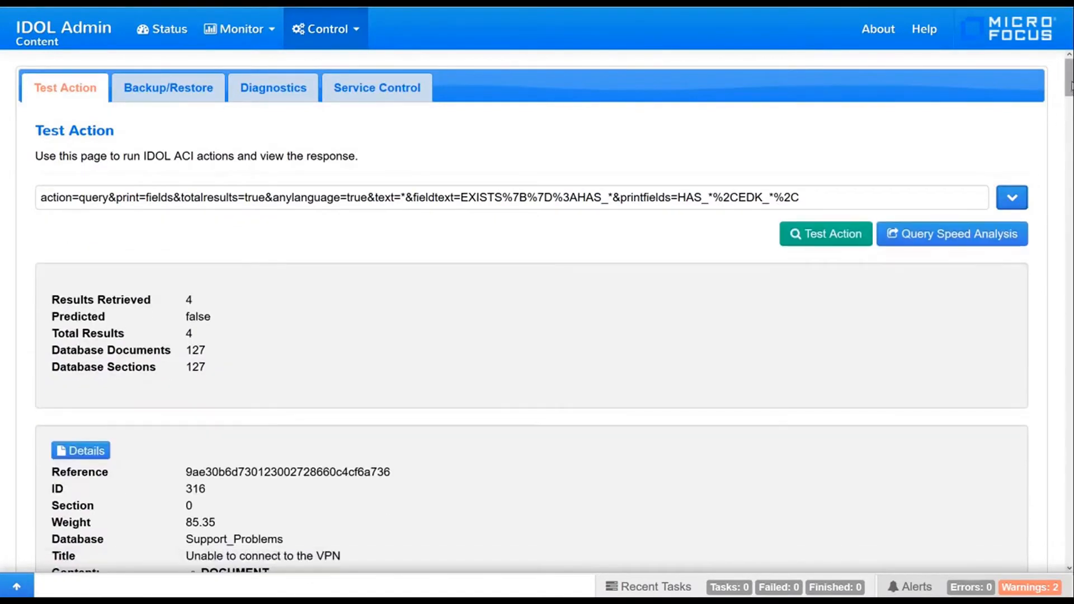
scroll(down, 3)
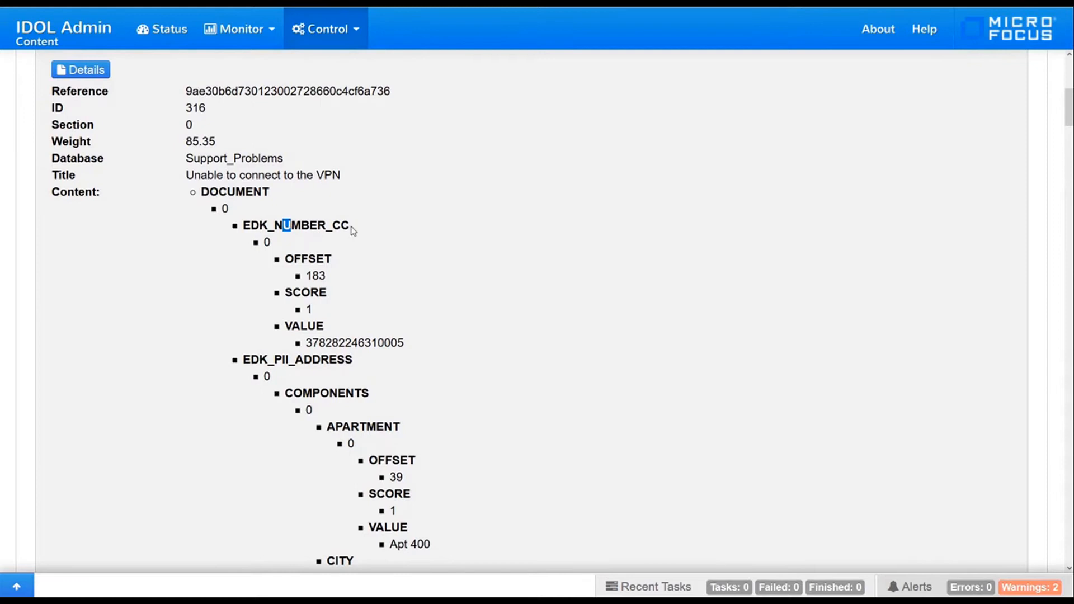
mouse_move(715, 355)
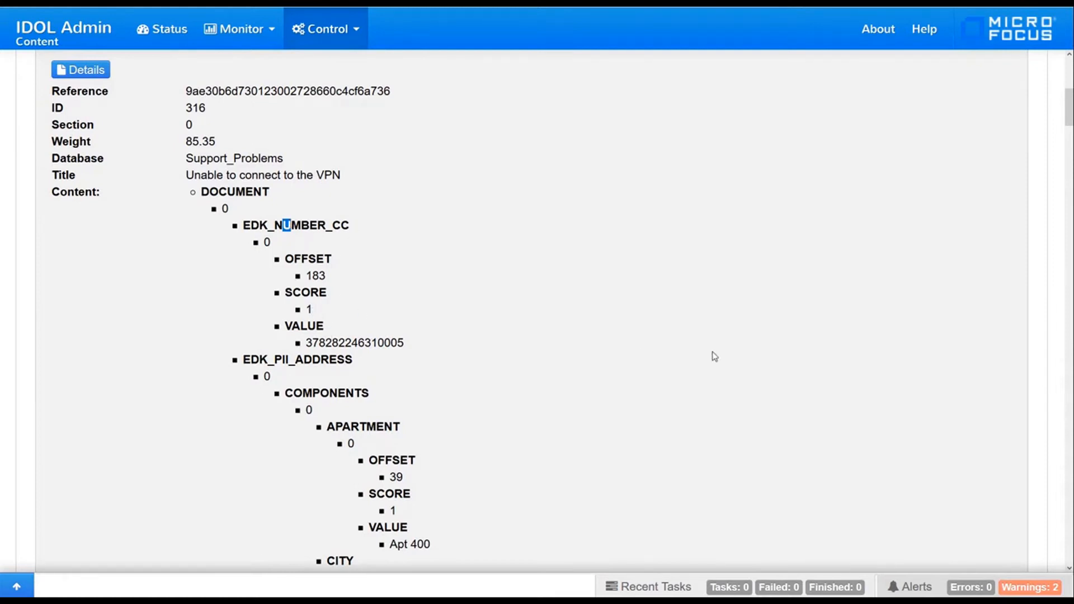
scroll(down, 3)
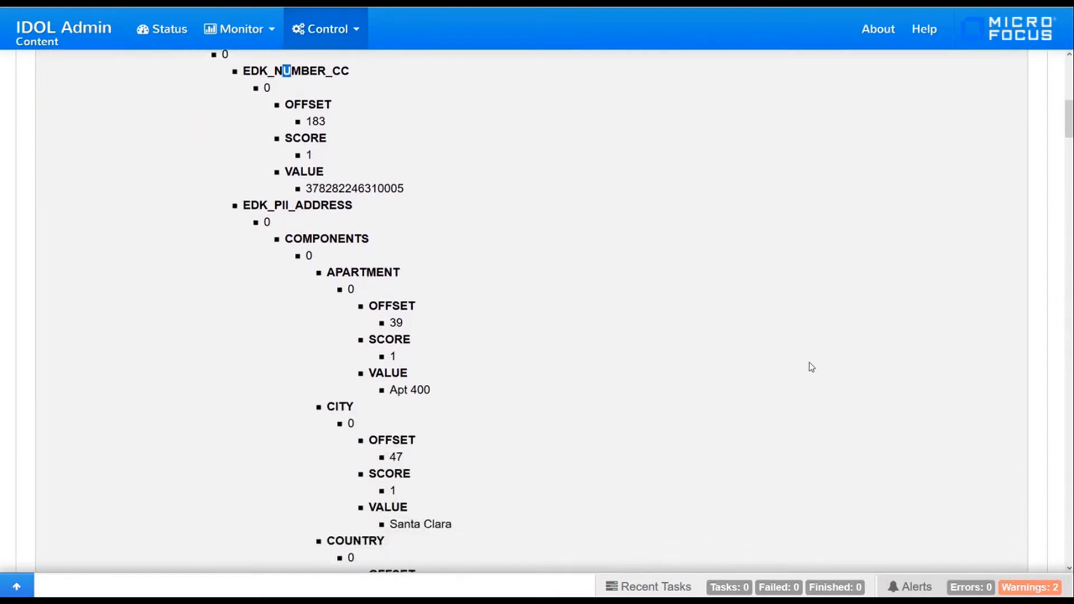
scroll(down, 3)
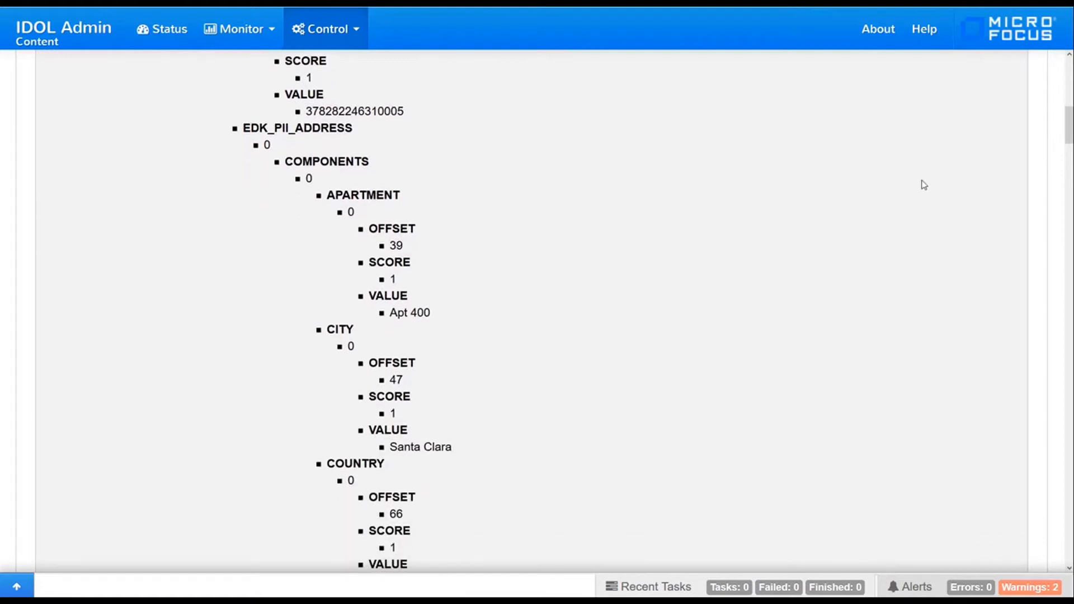
scroll(down, 3)
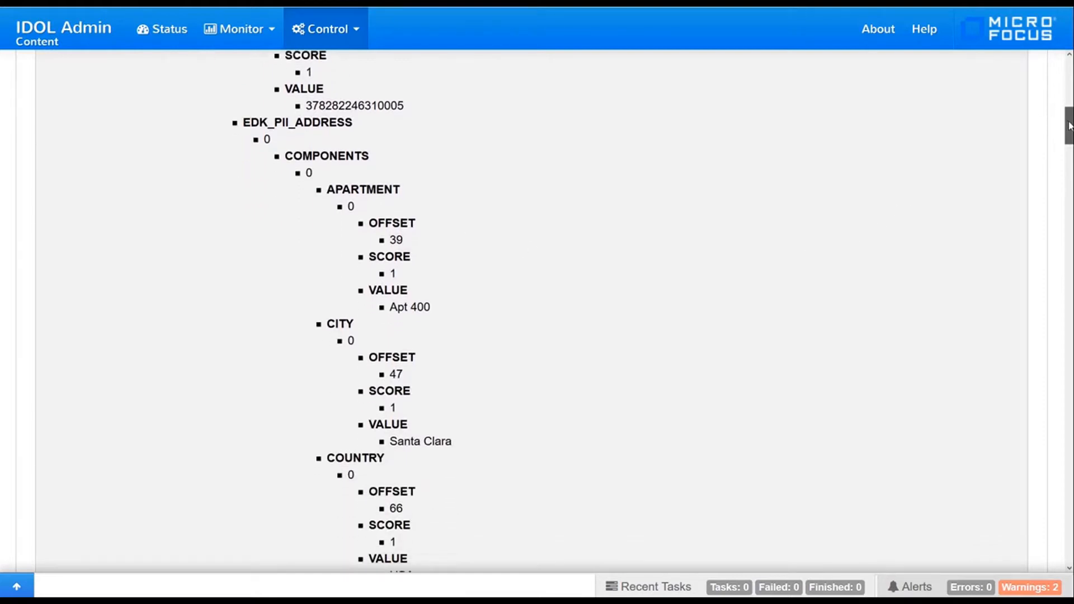
scroll(down, 3)
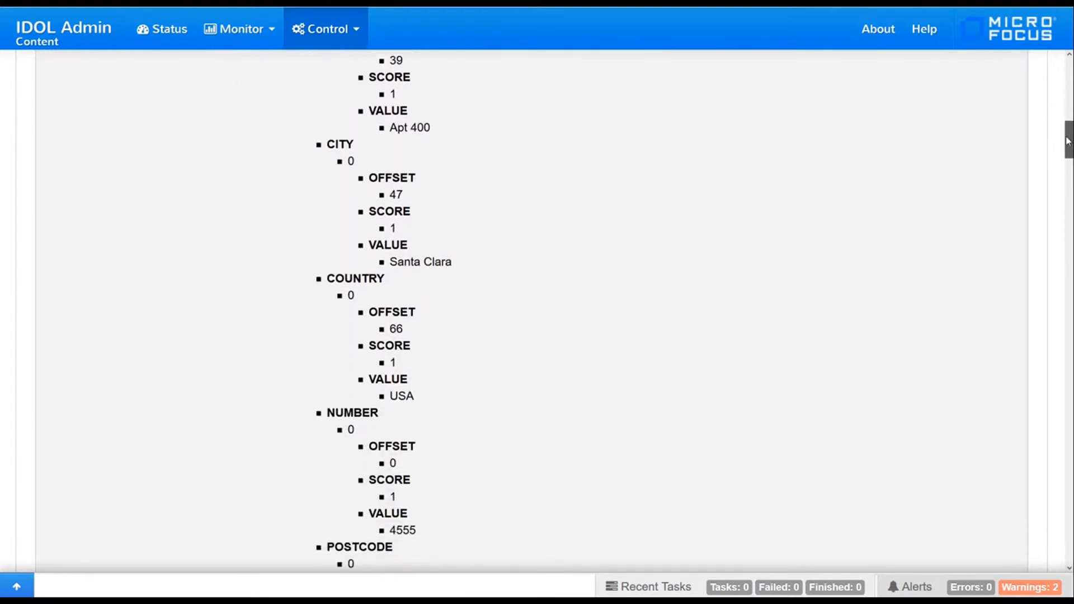
scroll(down, 3)
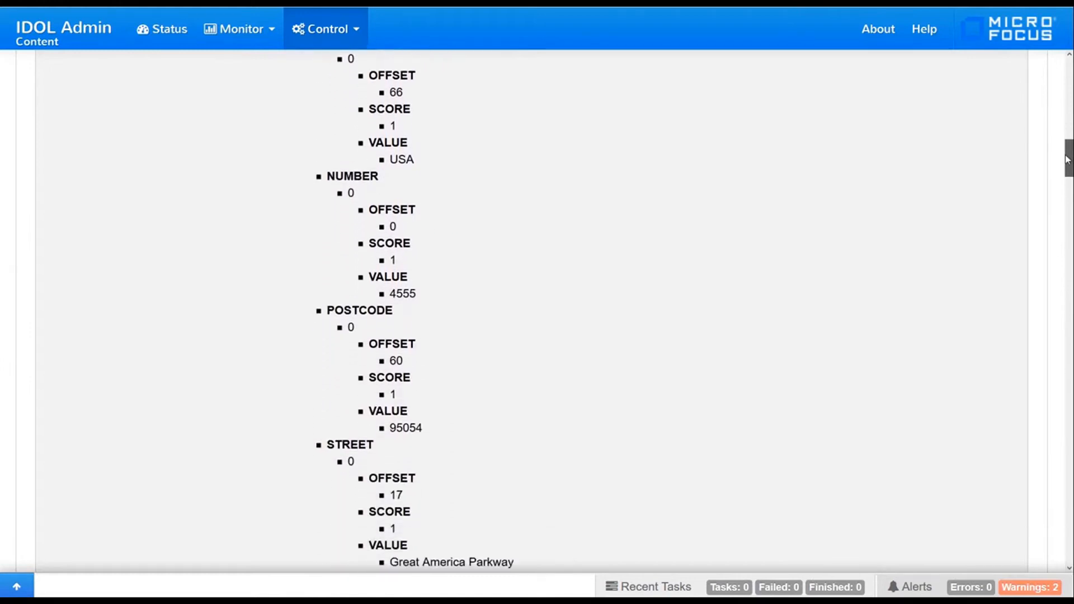
scroll(down, 3)
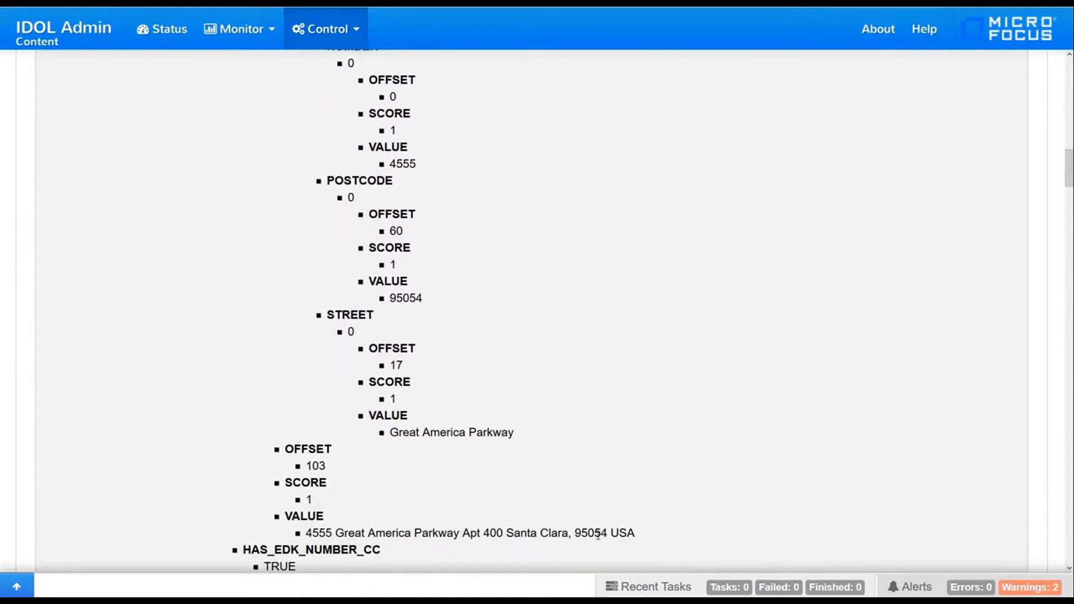
scroll(up, 3)
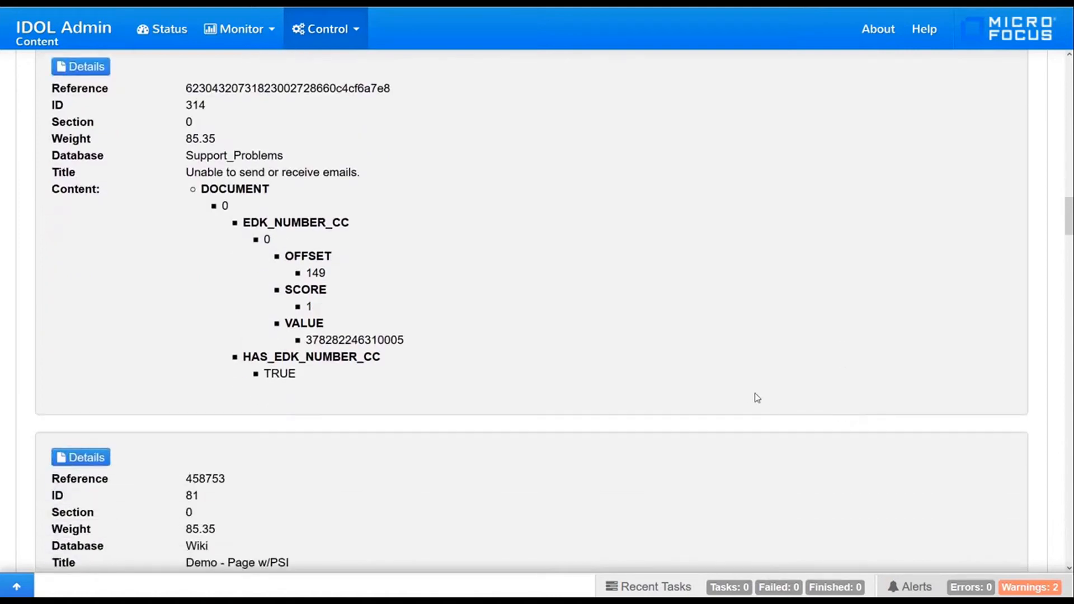
scroll(down, 3)
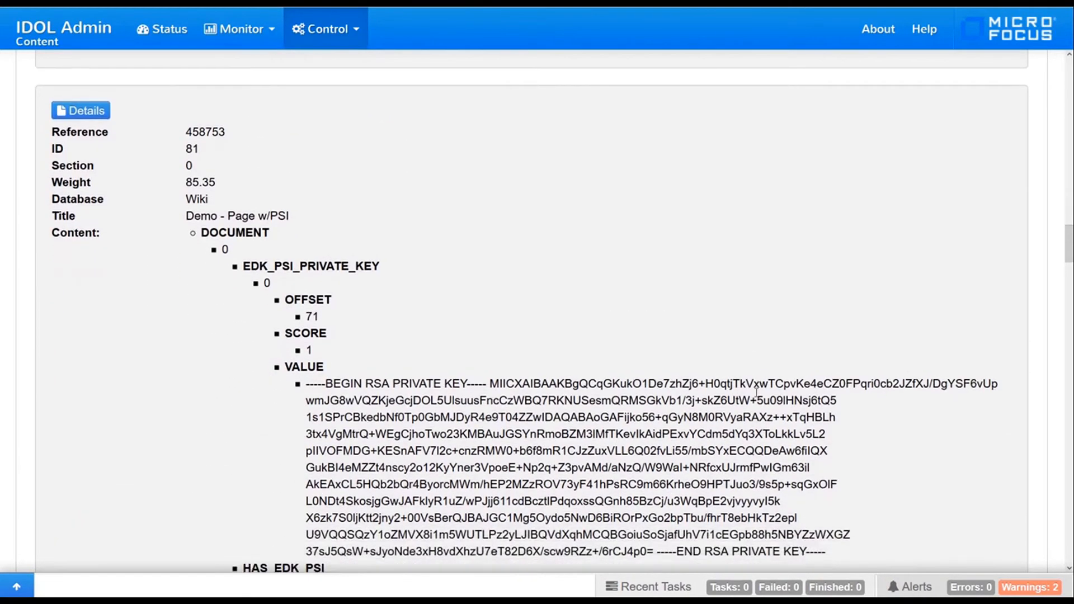
scroll(down, 3)
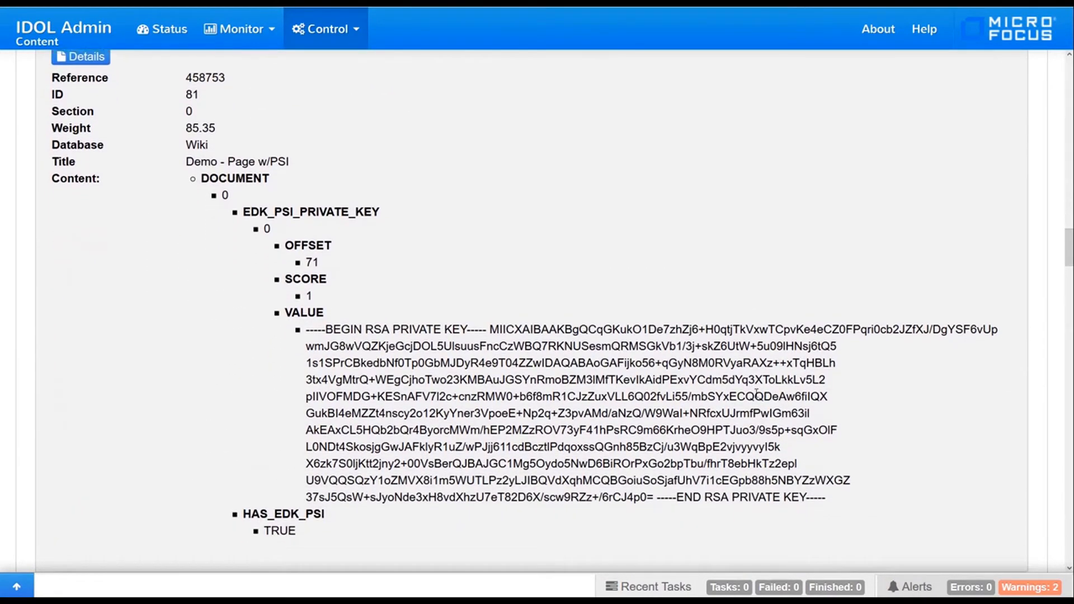
scroll(down, 3)
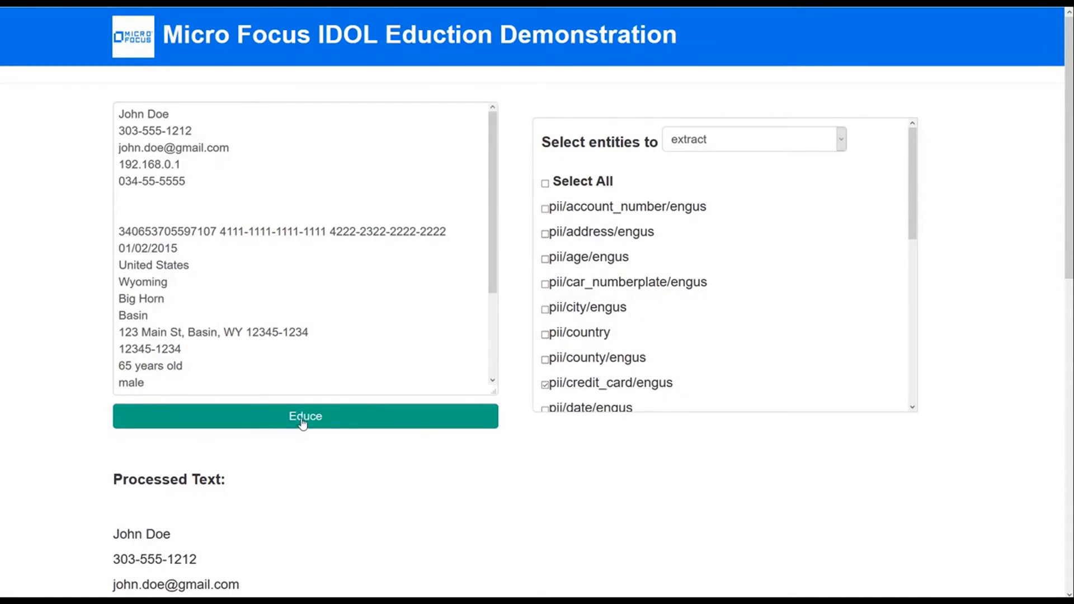
mouse_move(362, 430)
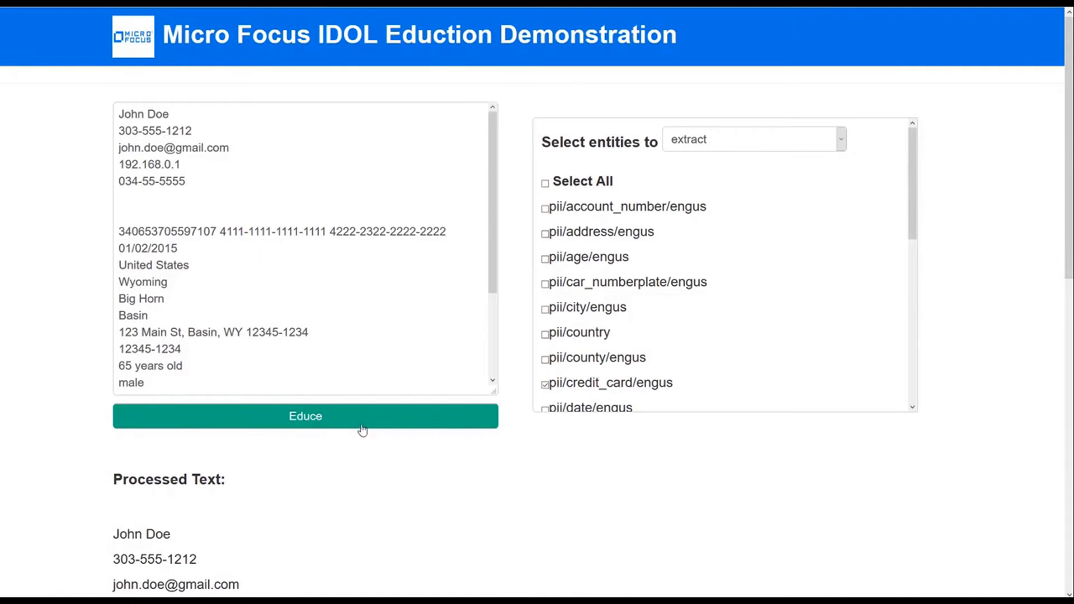
mouse_move(598, 369)
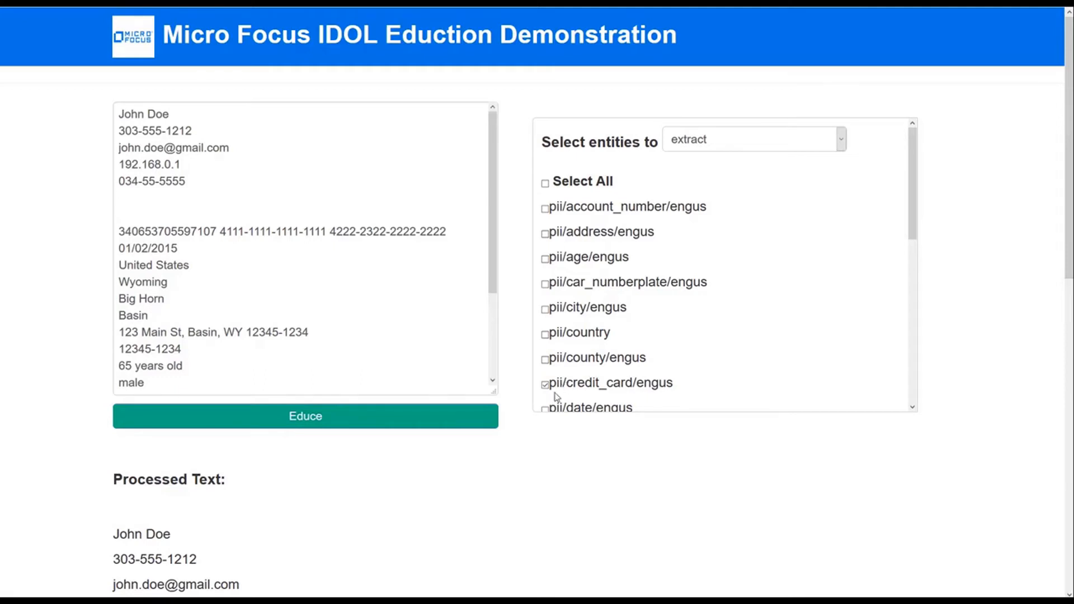
mouse_move(548, 401)
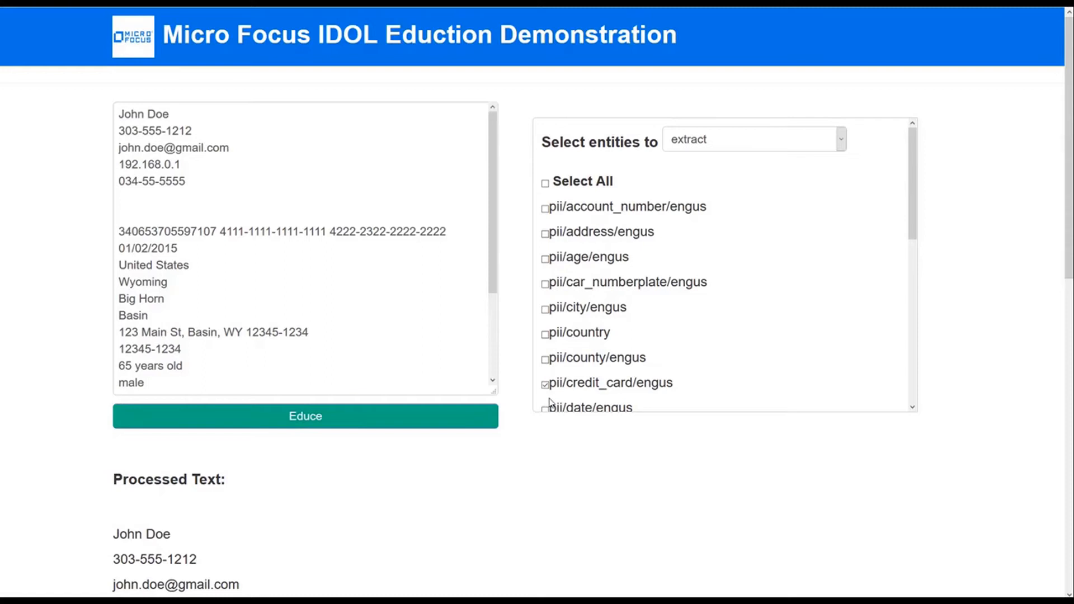
click(304, 416)
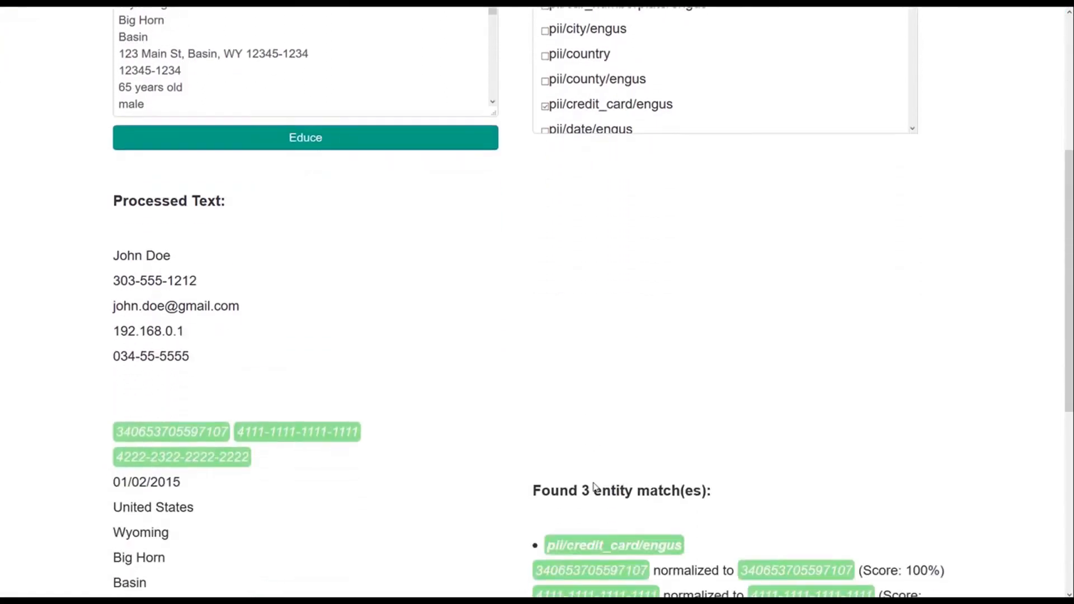
scroll(down, 3)
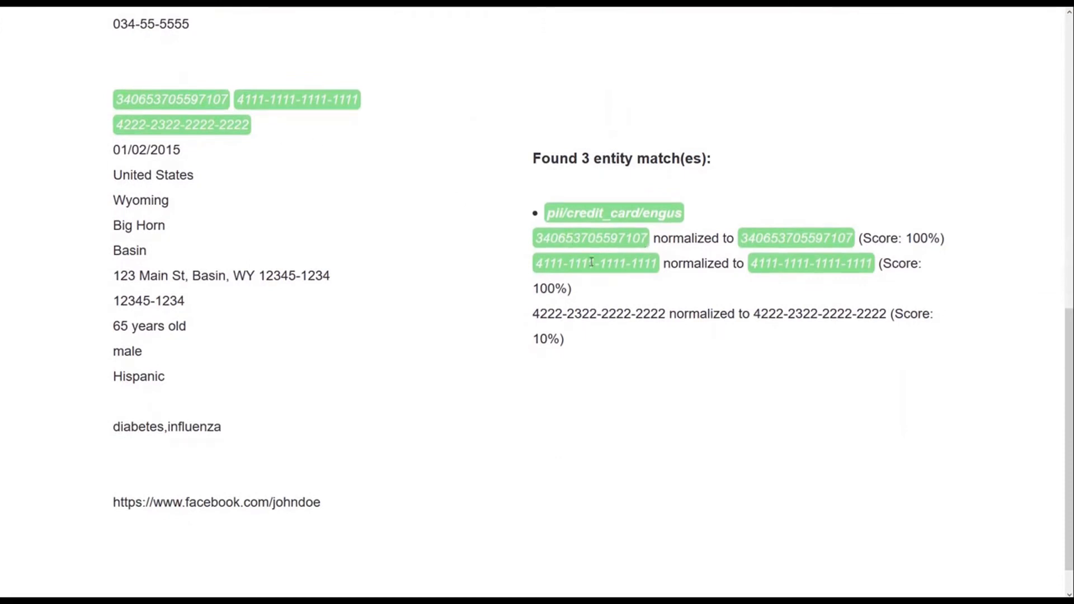
mouse_move(536, 335)
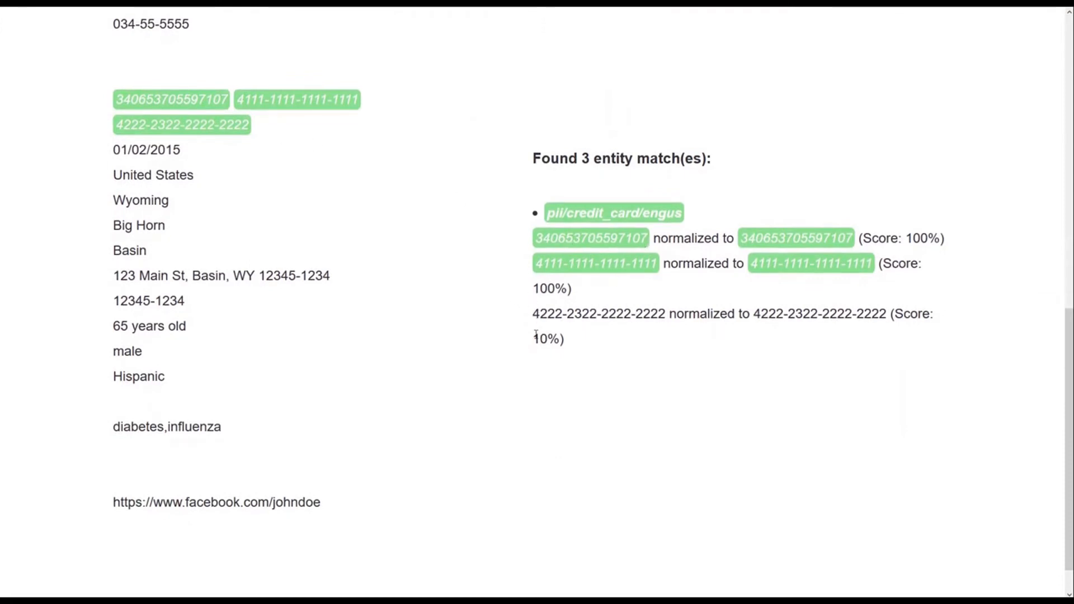
double_click(546, 339)
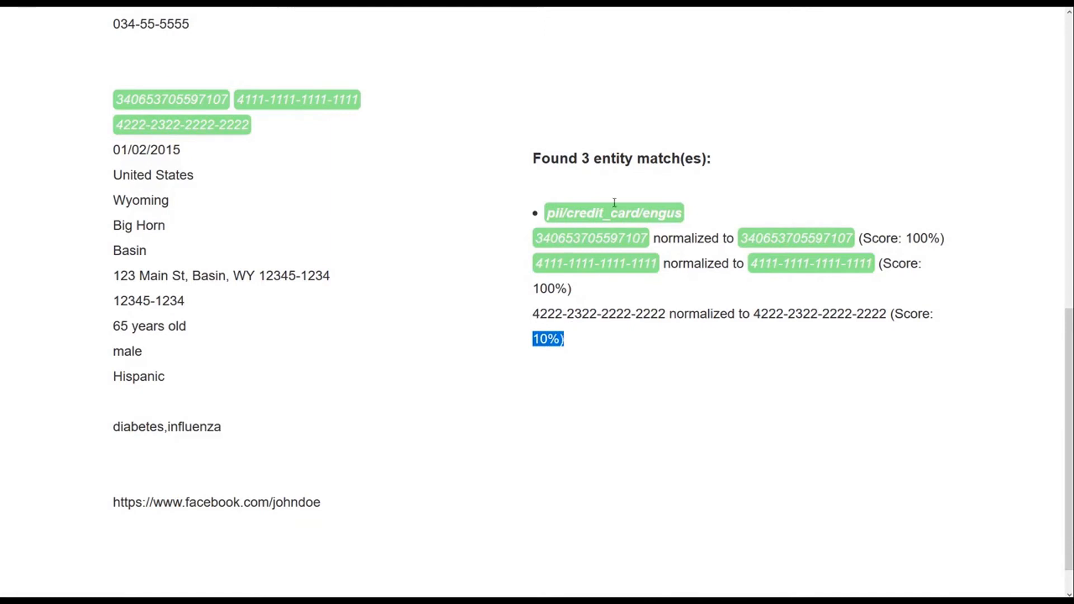
scroll(up, 3)
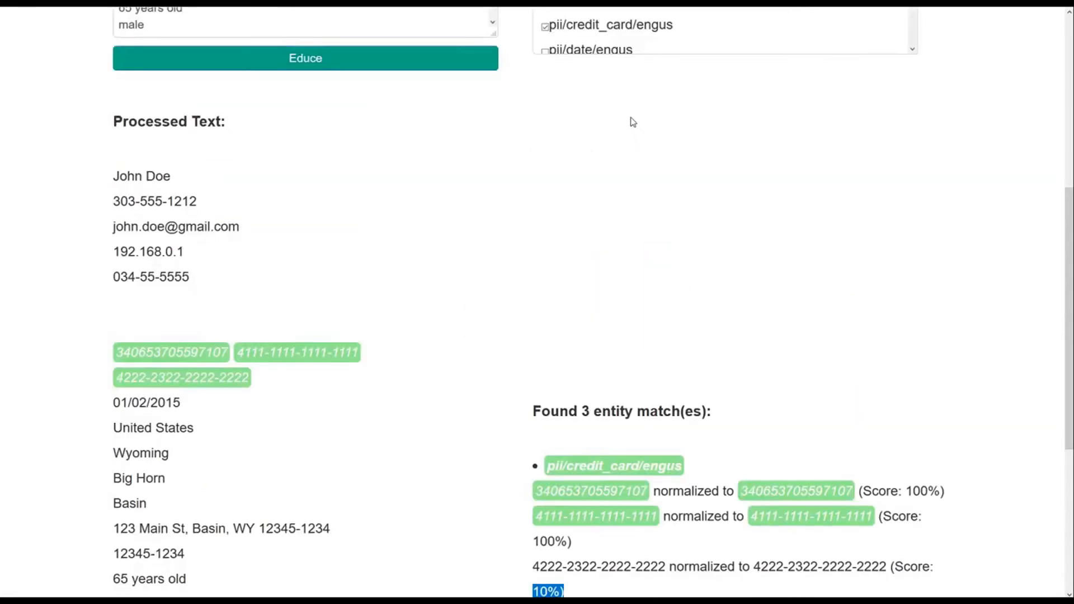
scroll(up, 3)
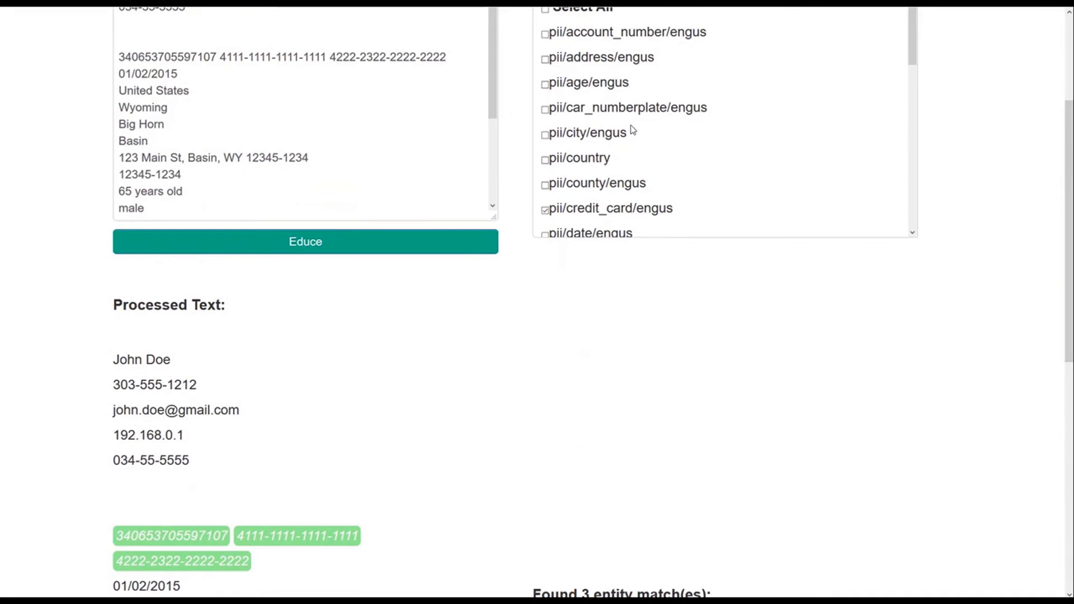
scroll(up, 3)
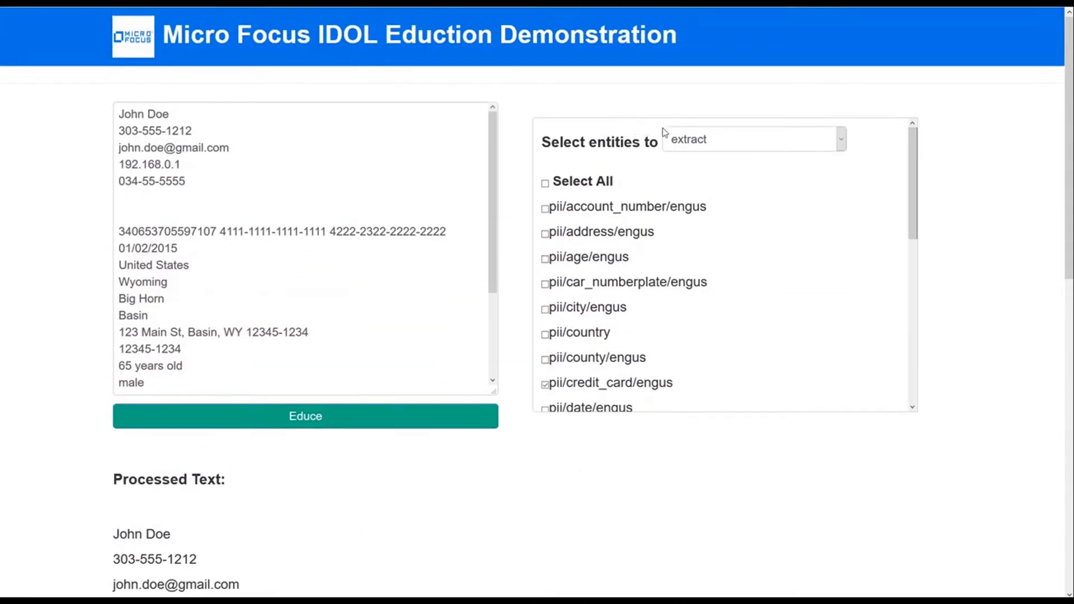
Choose 'redact' in the 'Select entities to' dropdown
click(751, 139)
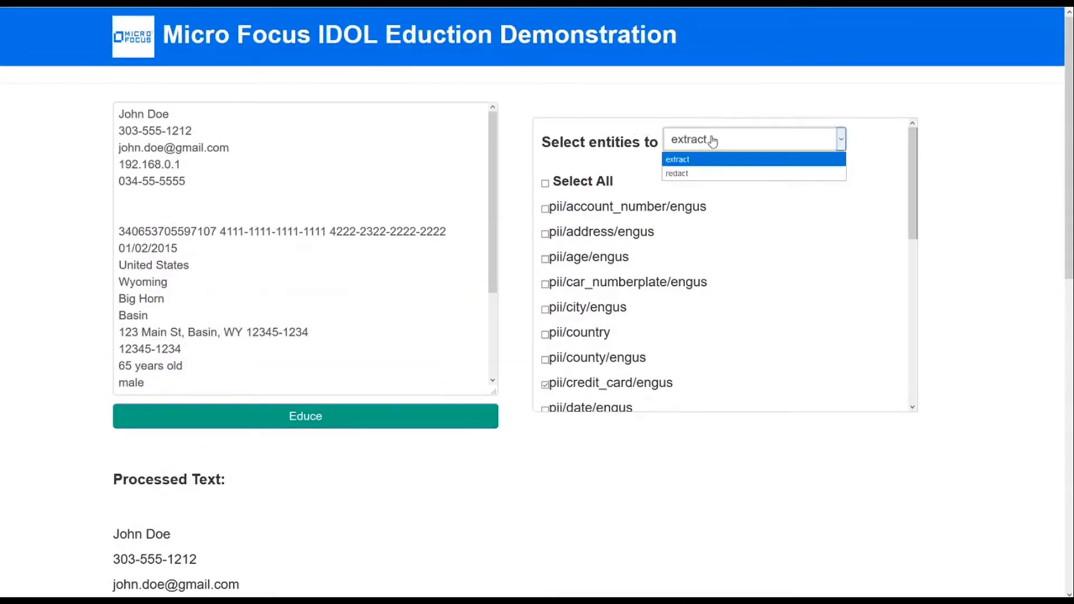
mouse_move(694, 173)
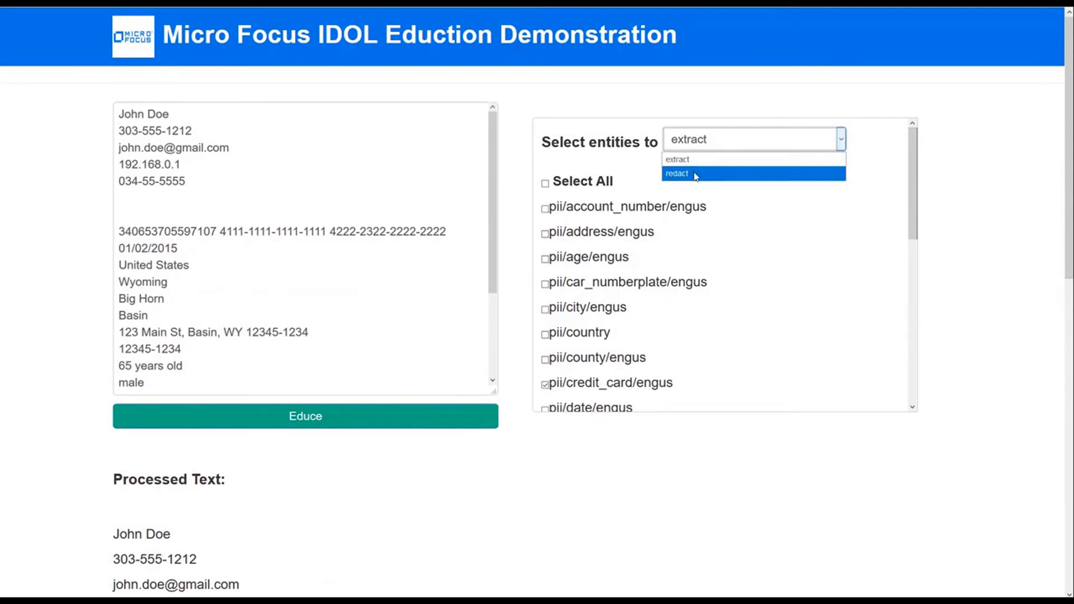
click(677, 173)
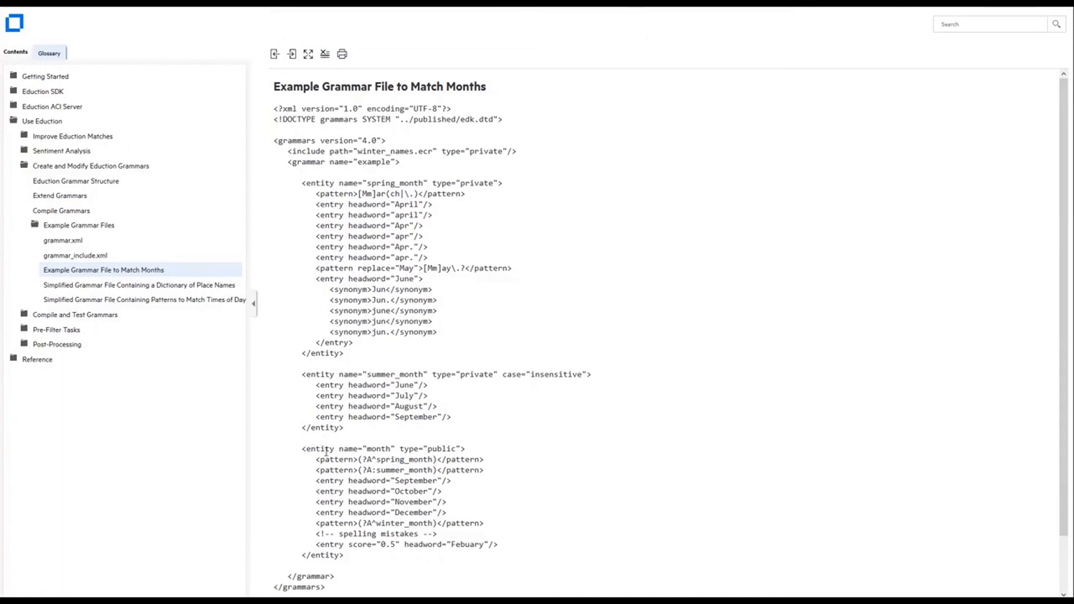
double_click(335, 459)
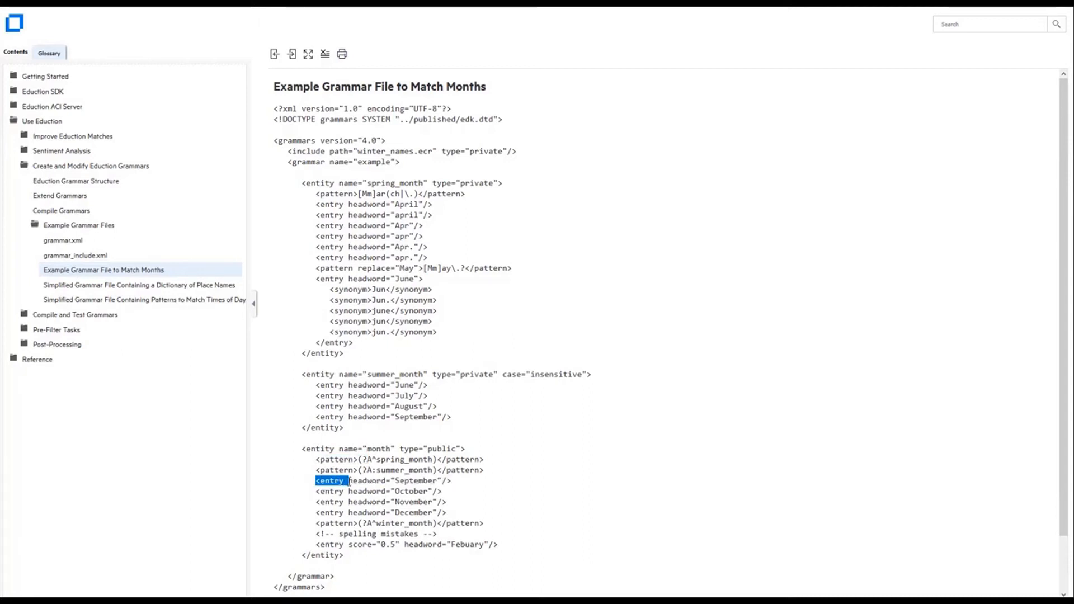
mouse_move(315, 545)
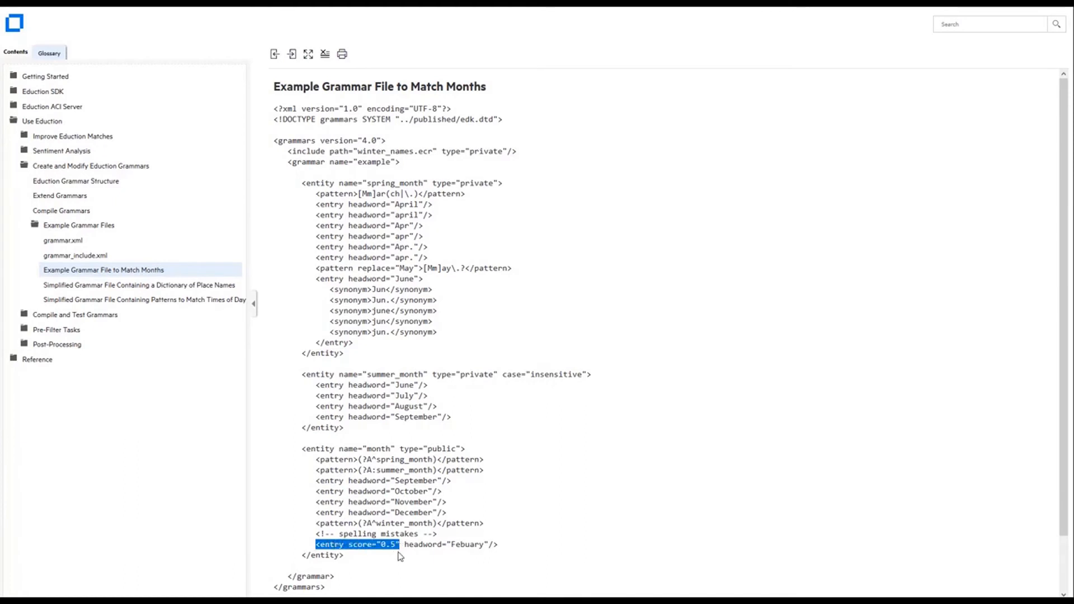
mouse_move(456, 401)
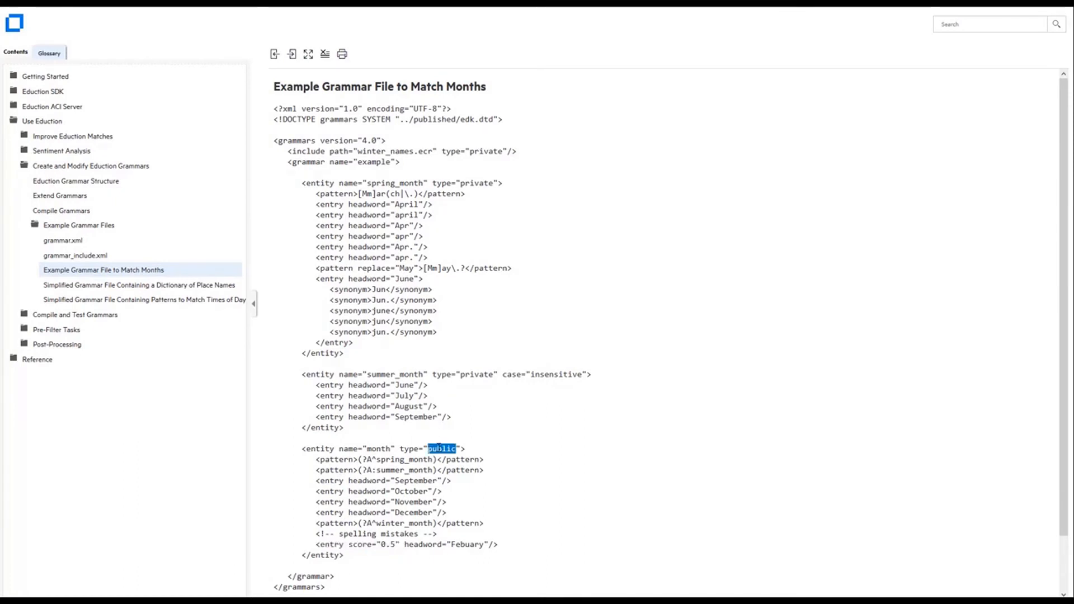
double_click(476, 373)
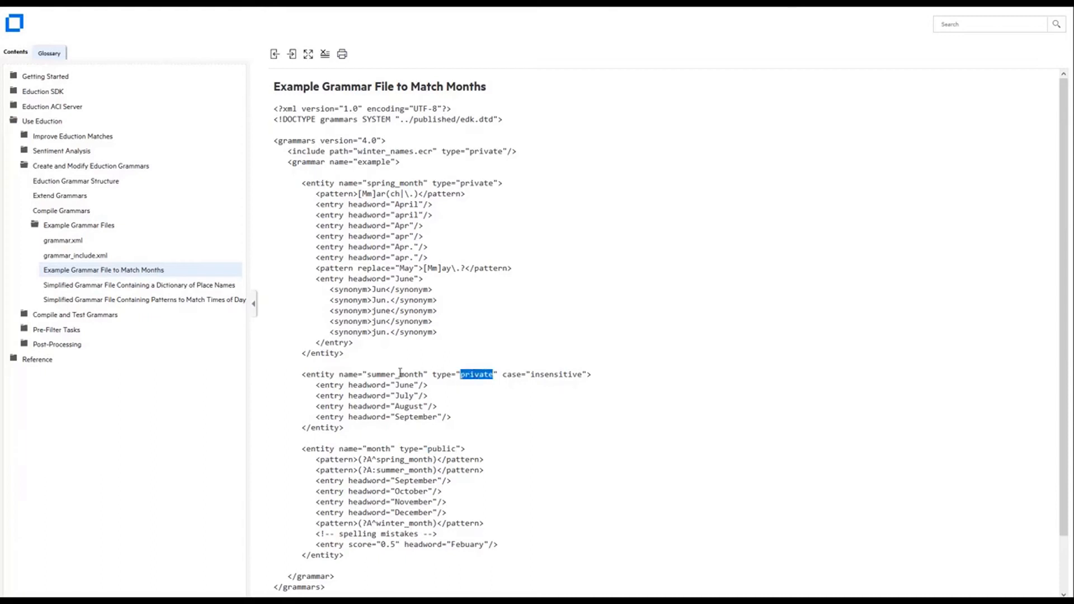
double_click(395, 374)
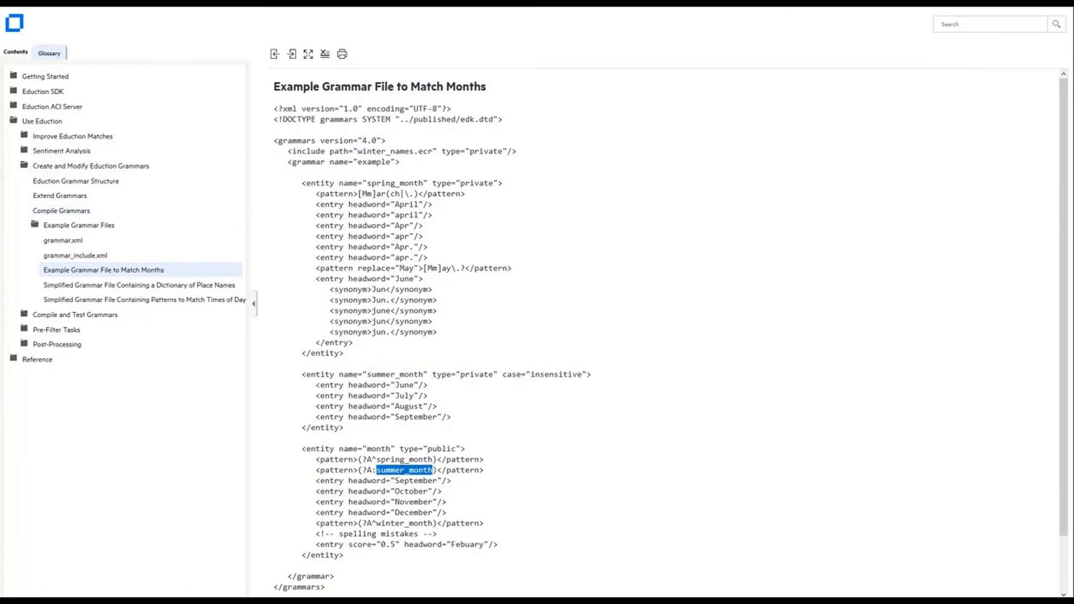
click(62, 240)
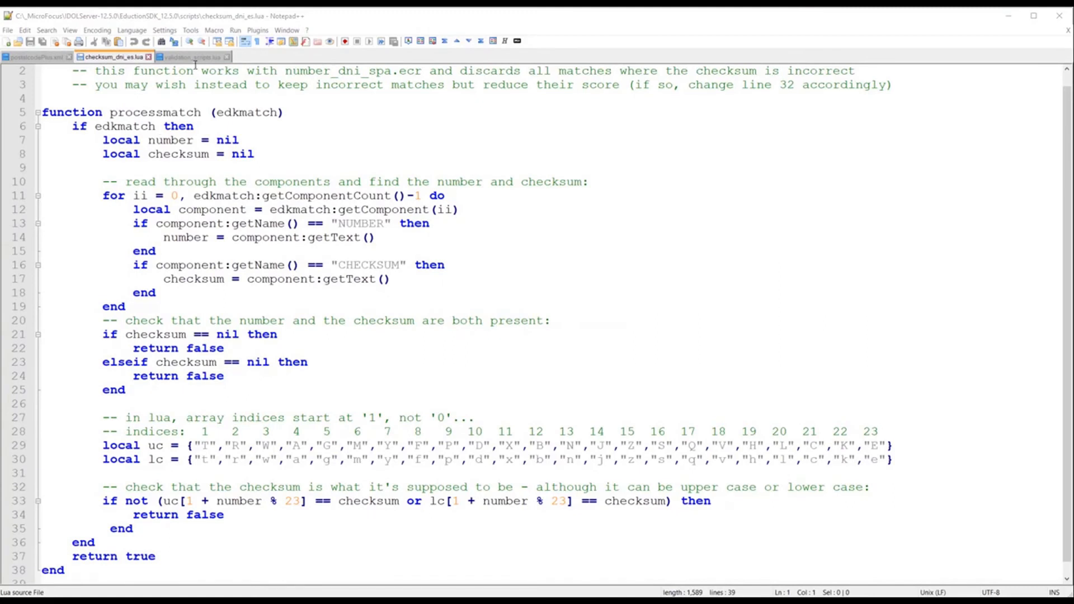
Switch to the validation_scripts.lua tab showing country-code checksum and pattern validators
click(191, 56)
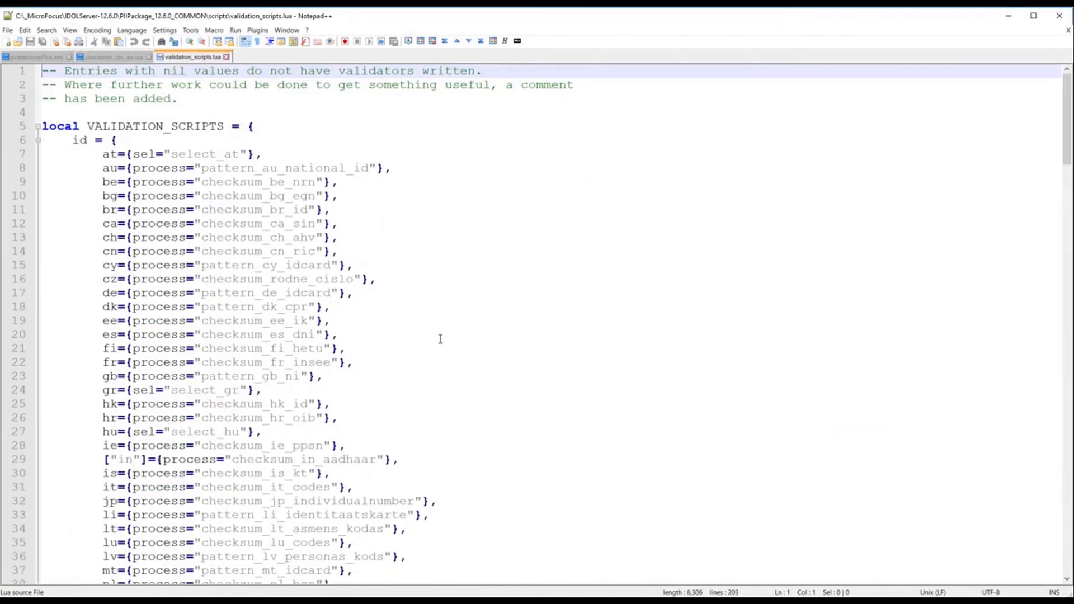
scroll(down, 3)
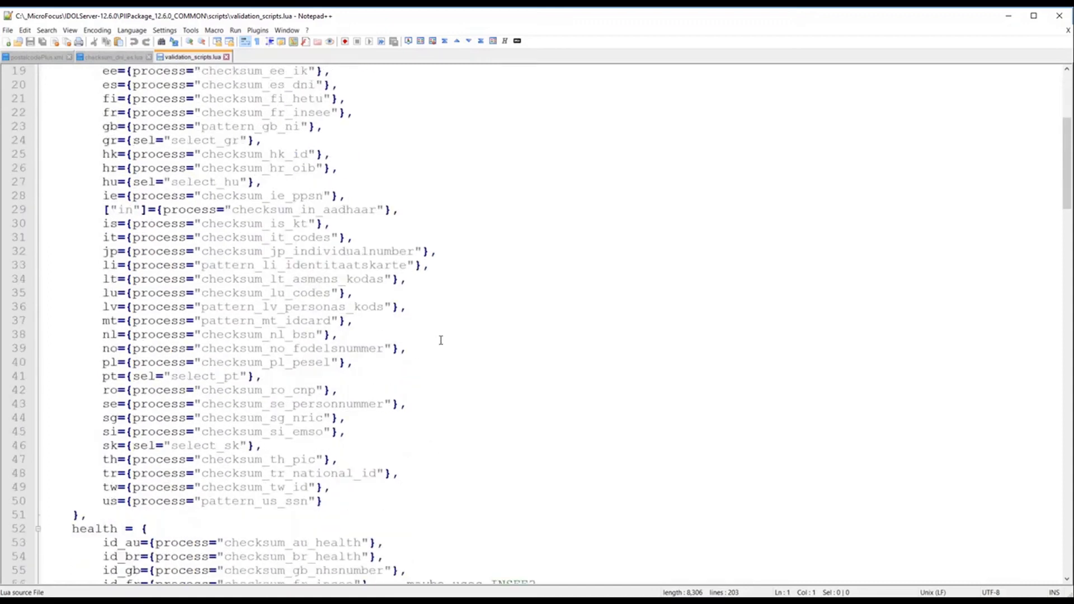
scroll(down, 3)
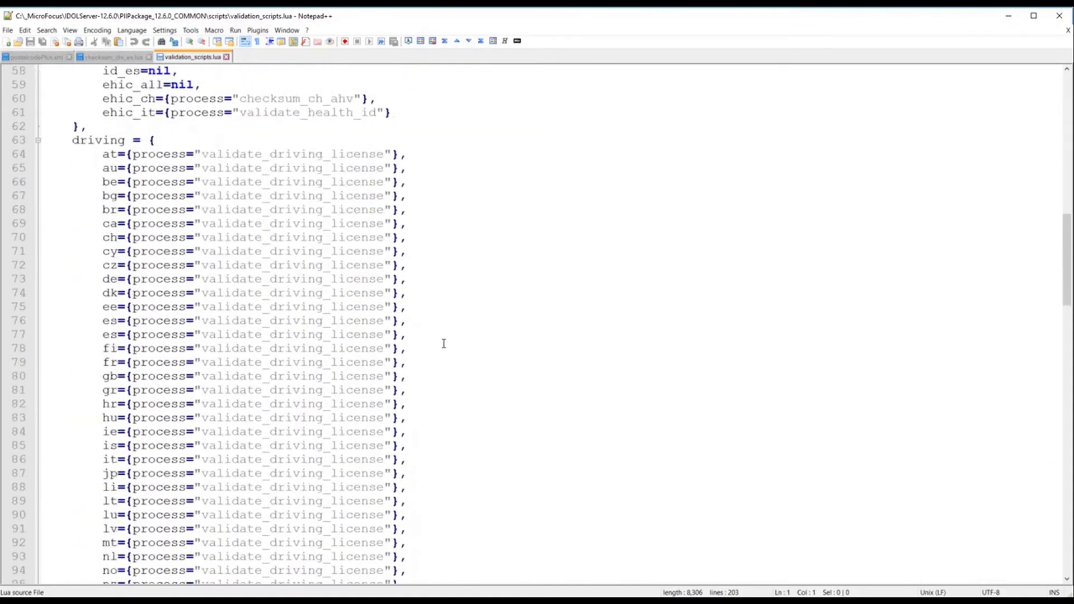
scroll(down, 3)
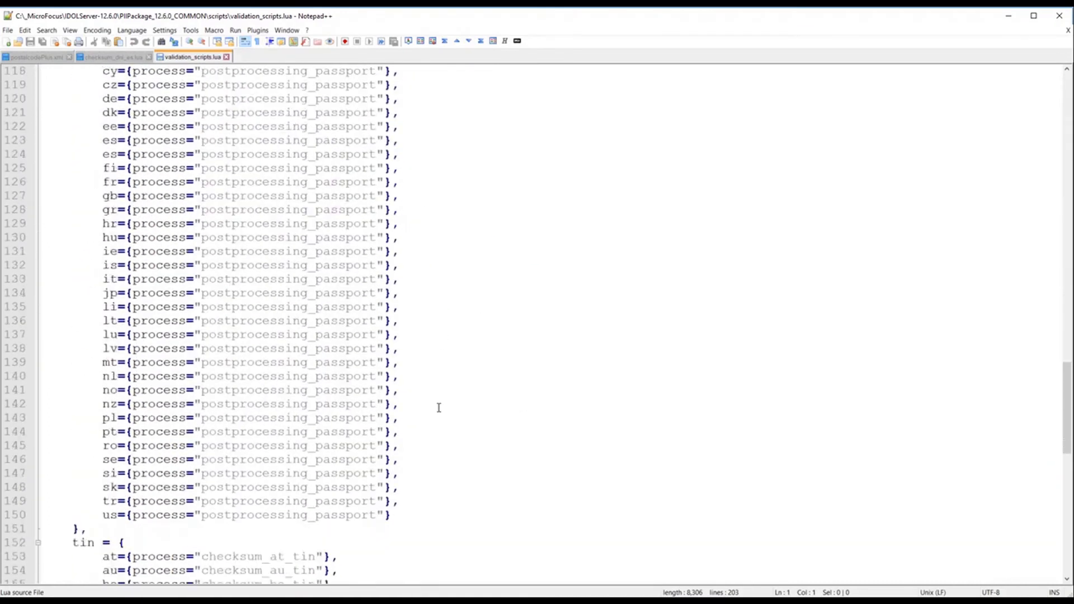
scroll(down, 3)
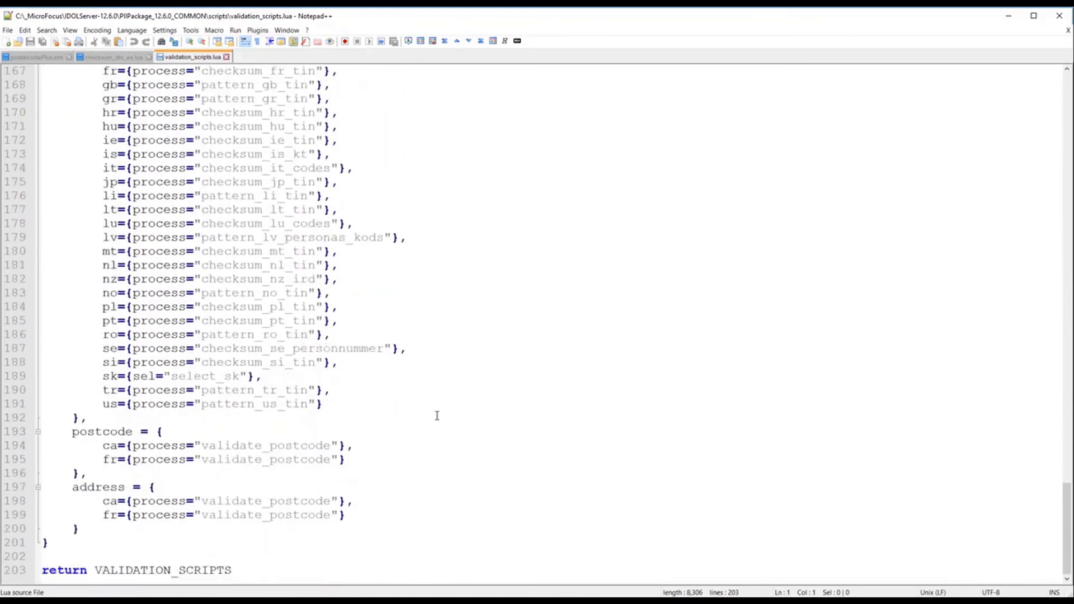